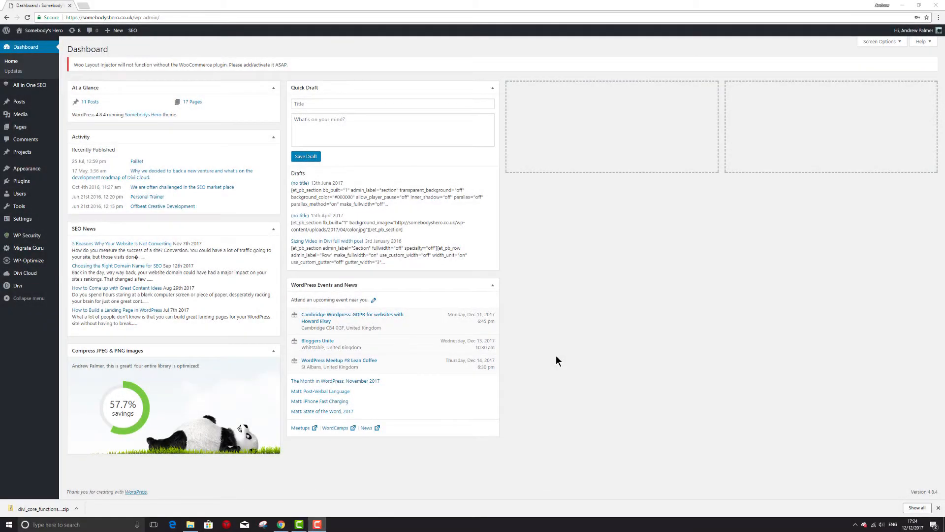
mouse_move(568, 358)
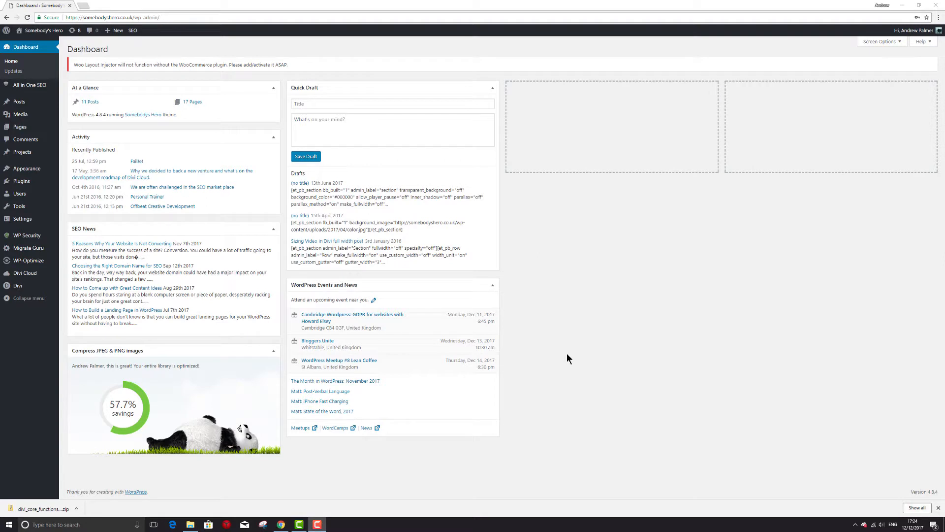
mouse_move(574, 354)
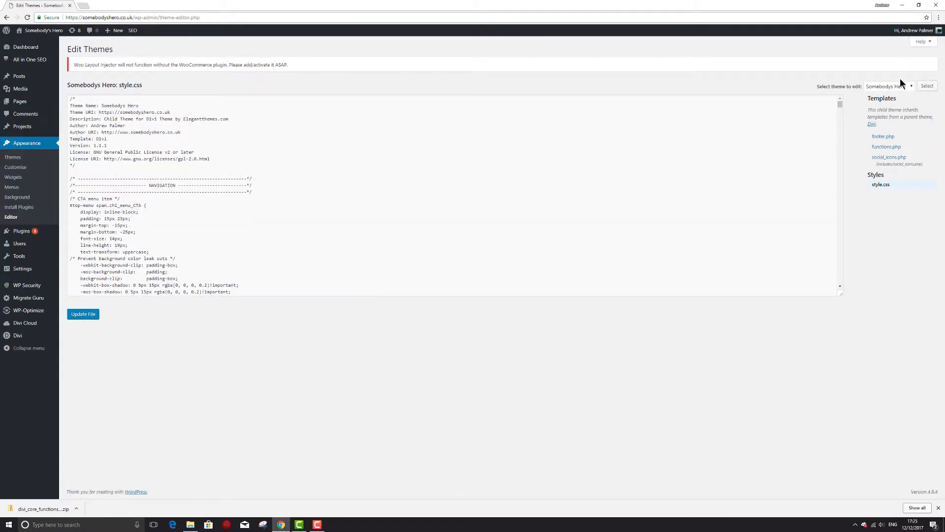
Switch the Theme Editor to the Divi parent theme and open core/functions.php
left_click(889, 86)
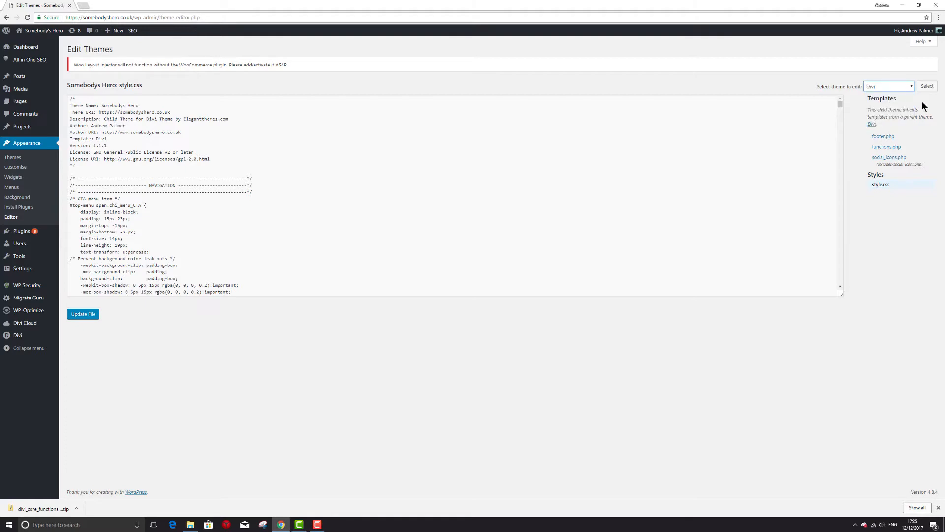
left_click(927, 86)
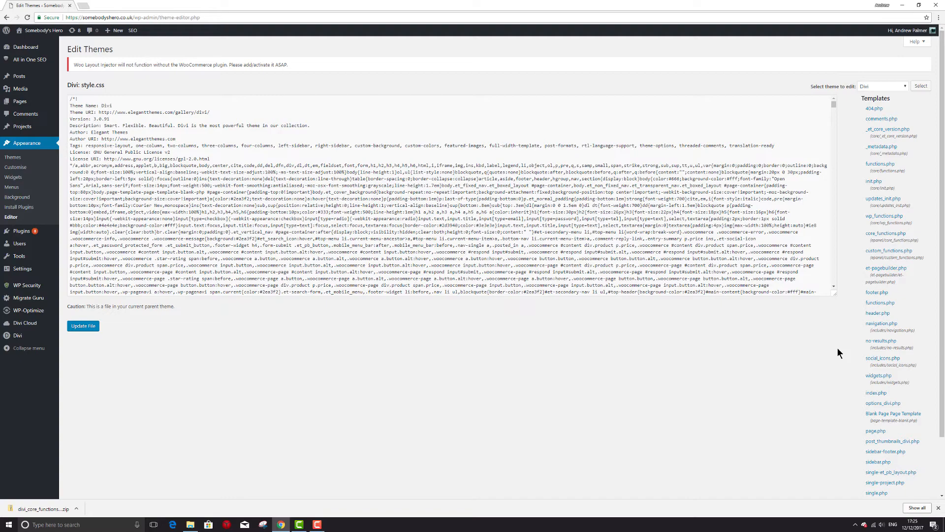
scroll("down", 3)
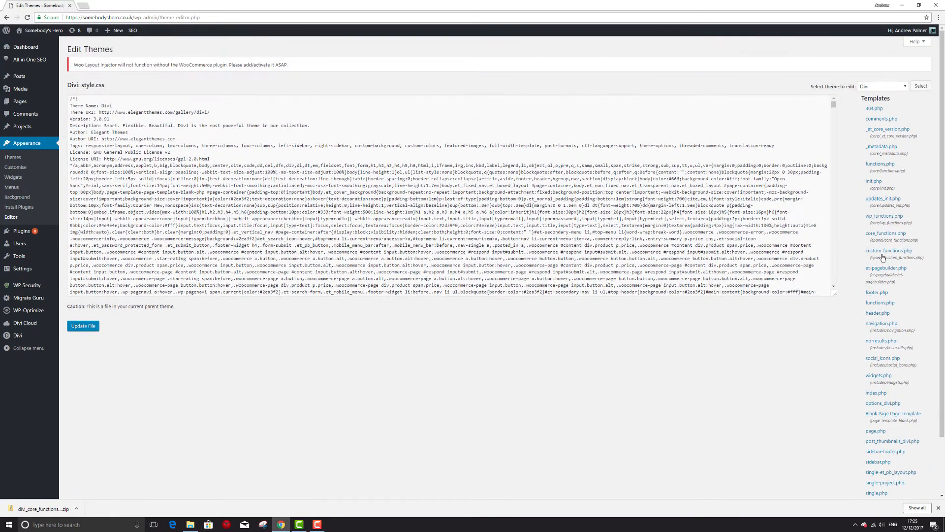
mouse_move(875, 313)
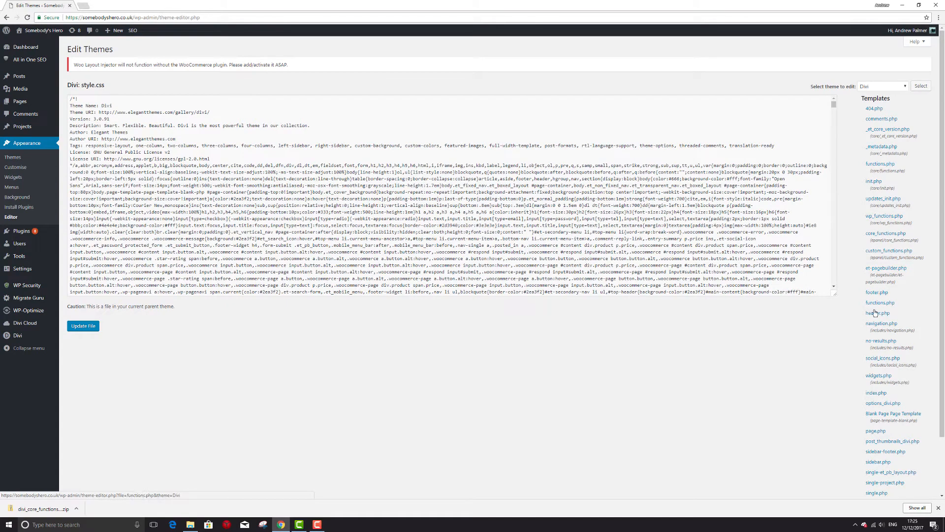
left_click(880, 163)
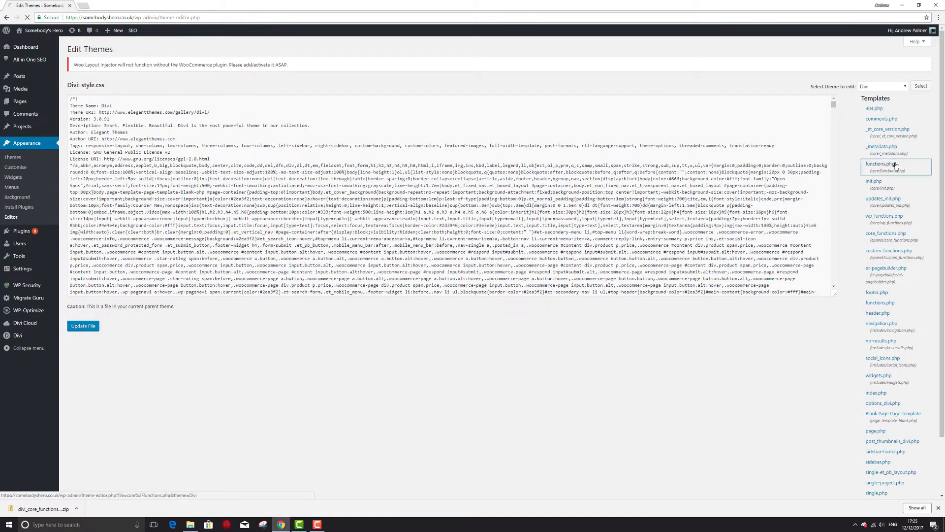
left_click(879, 164)
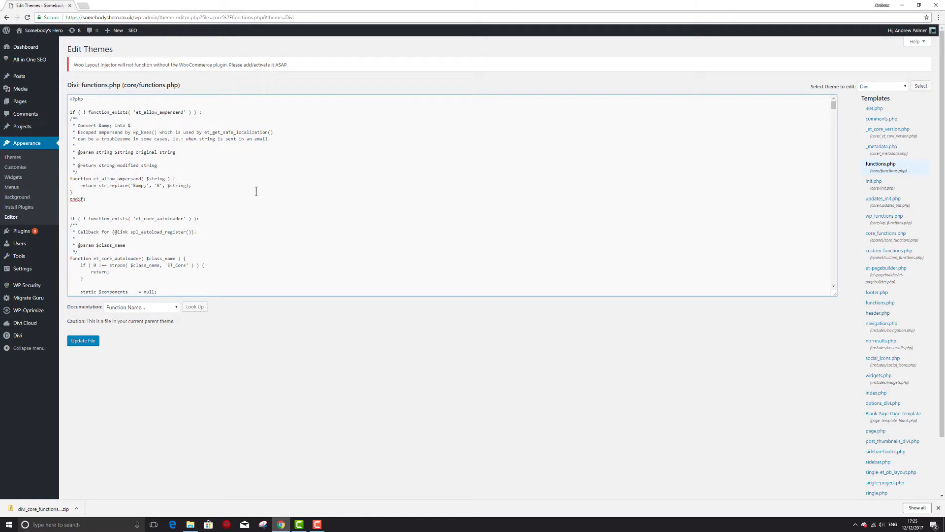
Copy Divi's core functions code into Notepad and save it as 'original_core_functions'
key("ctrl+a")
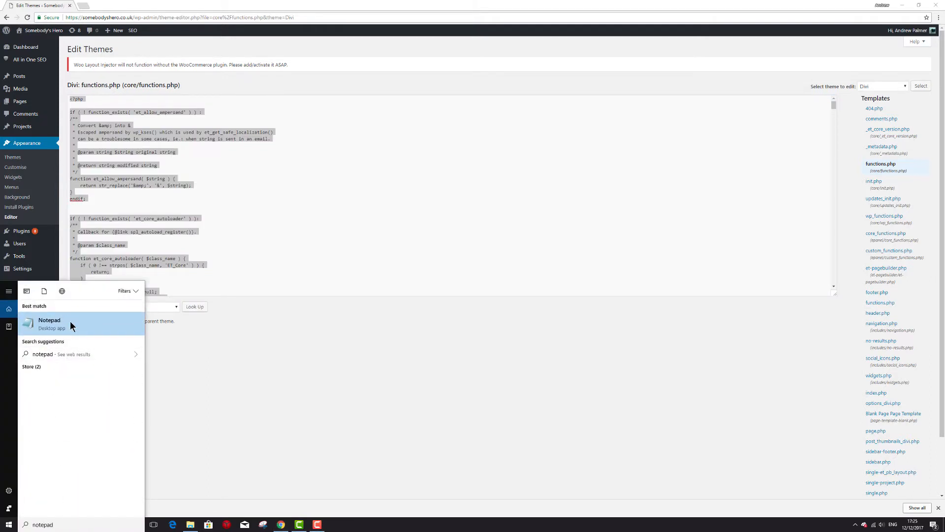
left_click(49, 320)
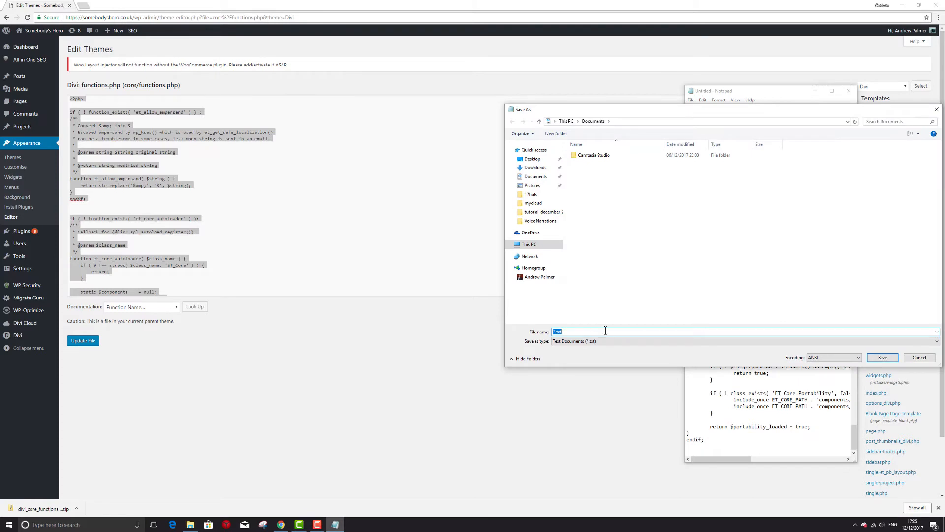
type("original_core_functions")
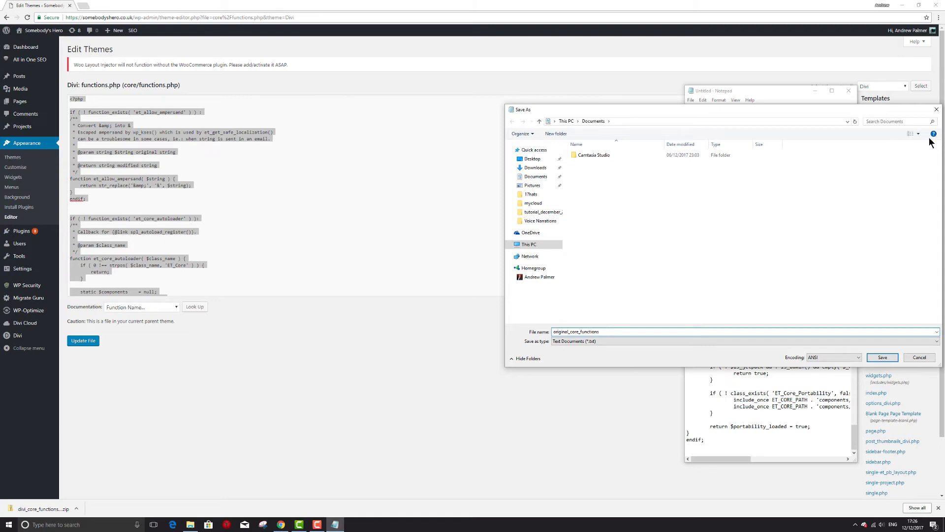
left_click(882, 357)
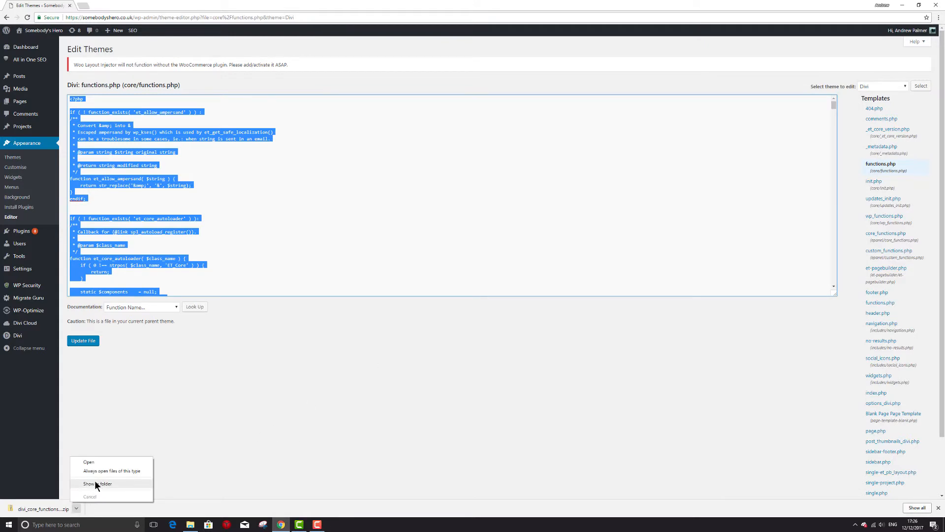
Extract the downloaded divi_core_functions_amended-for-FB zip into its folder
left_click(97, 484)
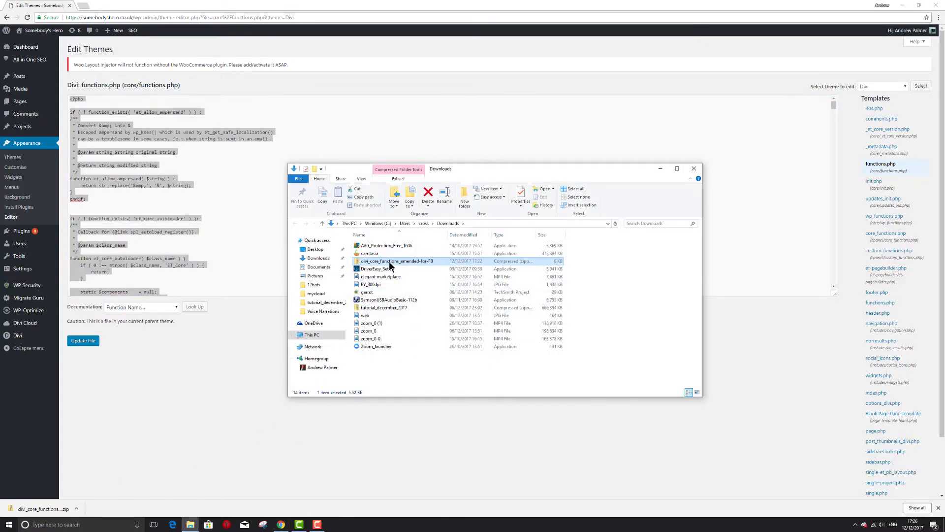
right_click(396, 261)
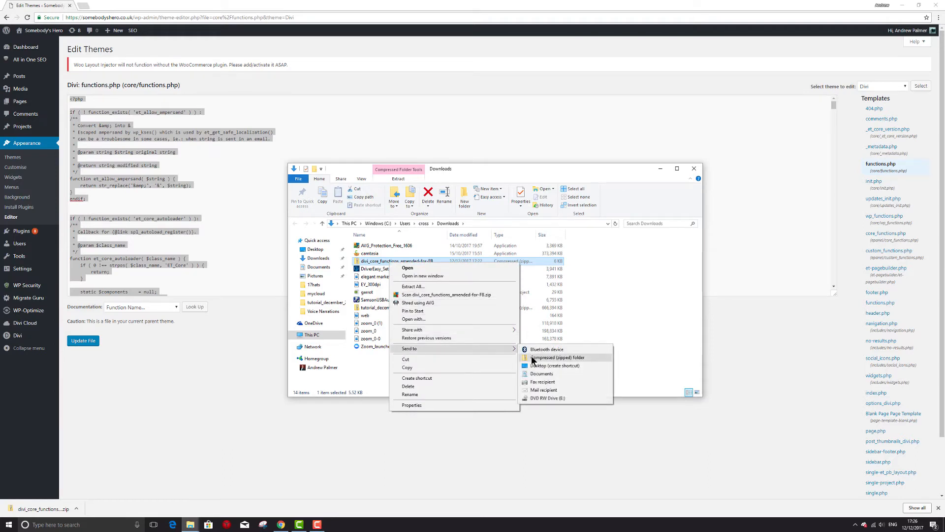
left_click(412, 286)
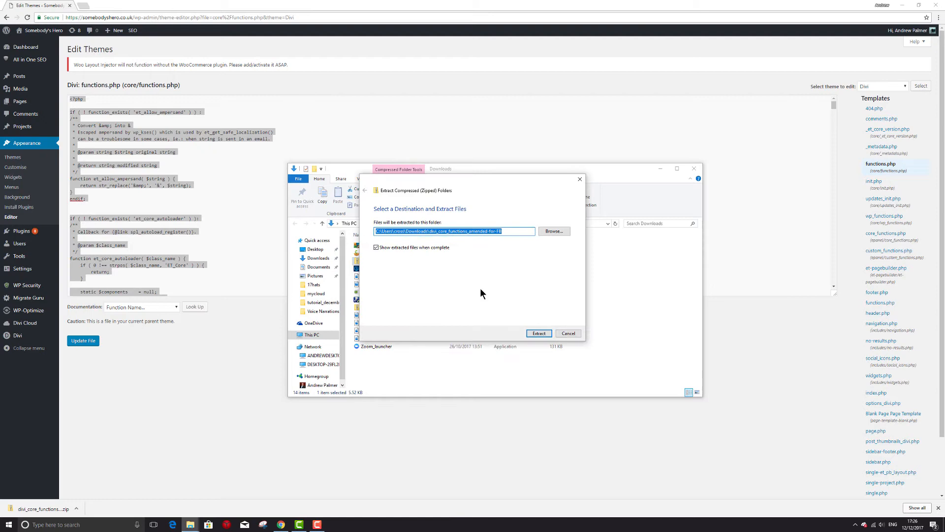
left_click(539, 333)
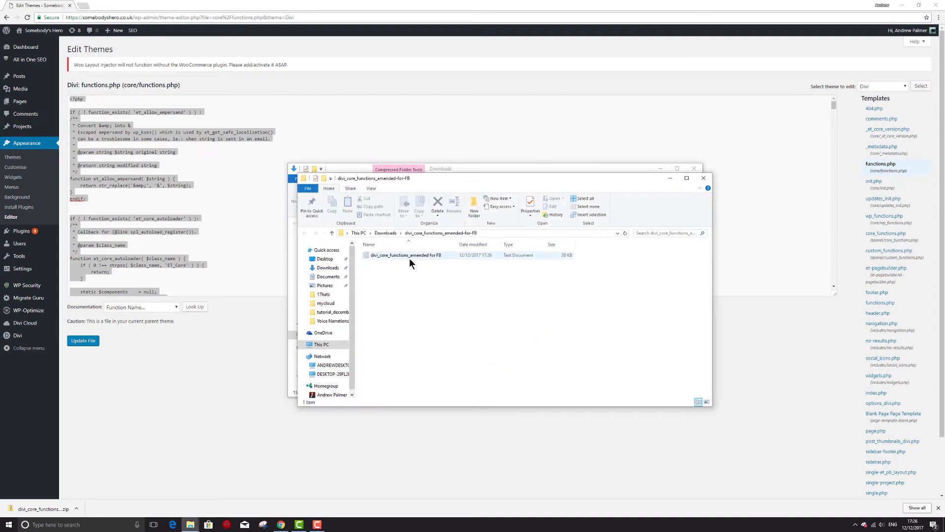
Open the amended functions text file in Notepad and copy all its code
double_click(405, 255)
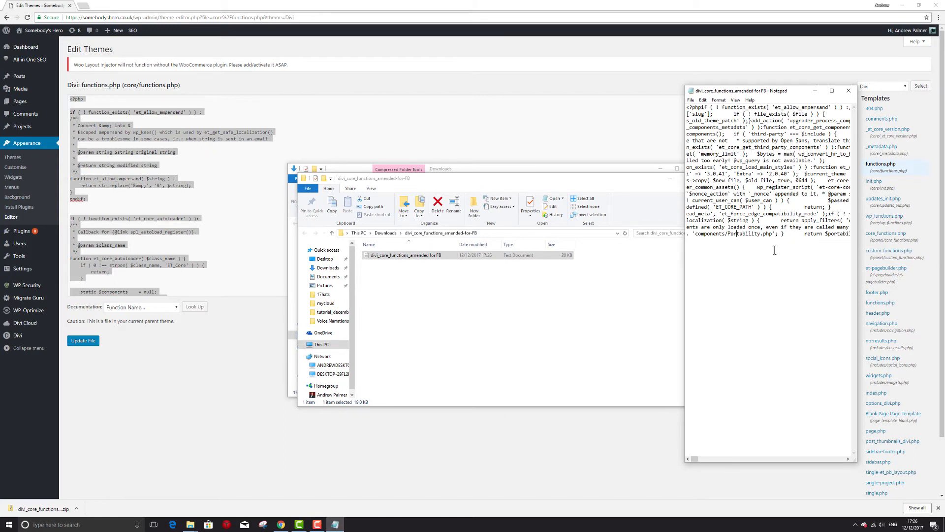
key("ctrl+a")
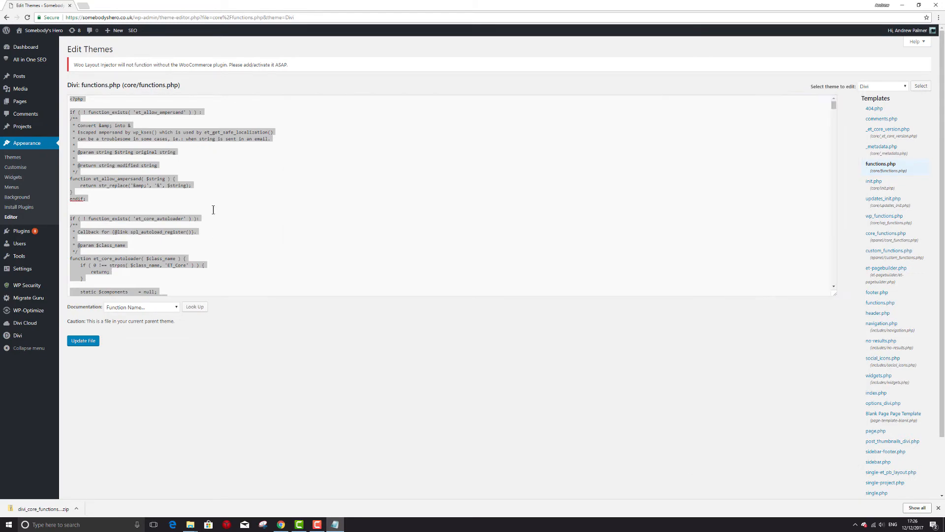
Overwrite Divi's core functions.php with the amended code and update the file
key("ctrl+a")
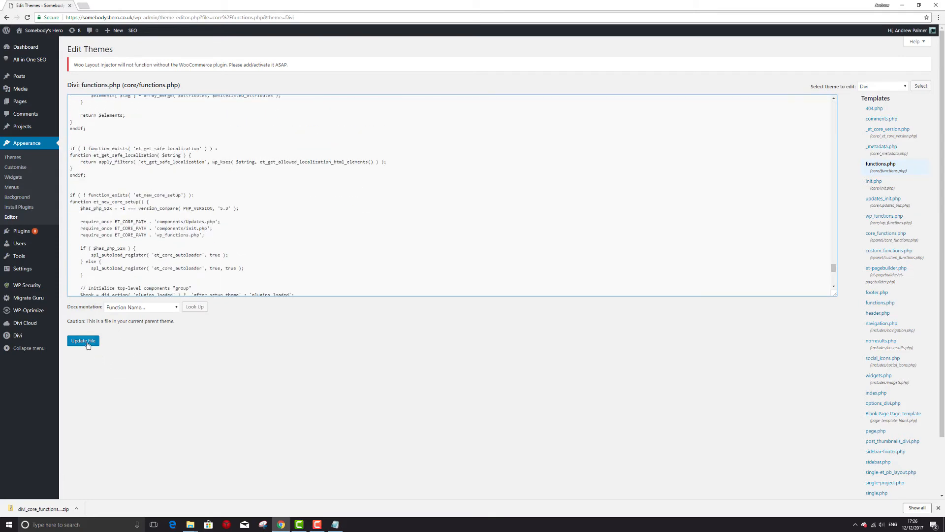
left_click(83, 340)
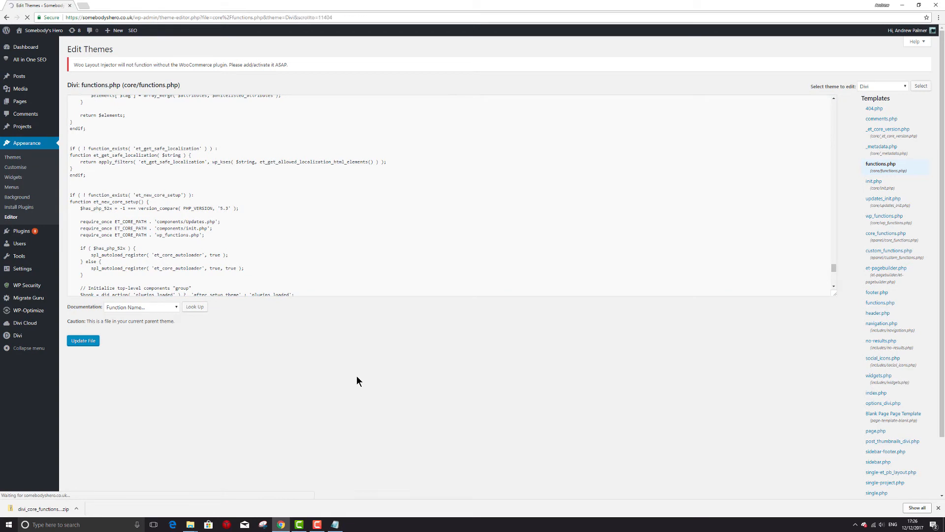
left_click(83, 340)
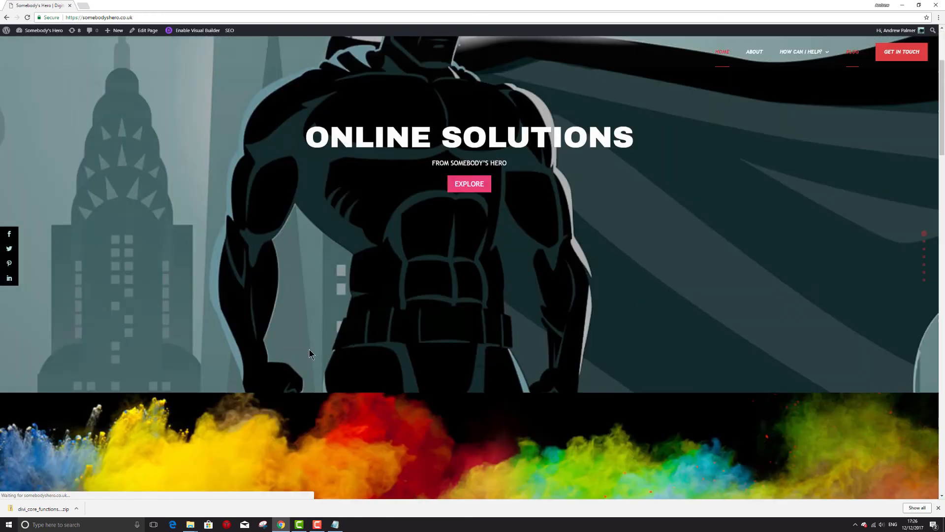
Scroll through the Somebody's Hero homepage to confirm its sections display normally
scroll("down", 3)
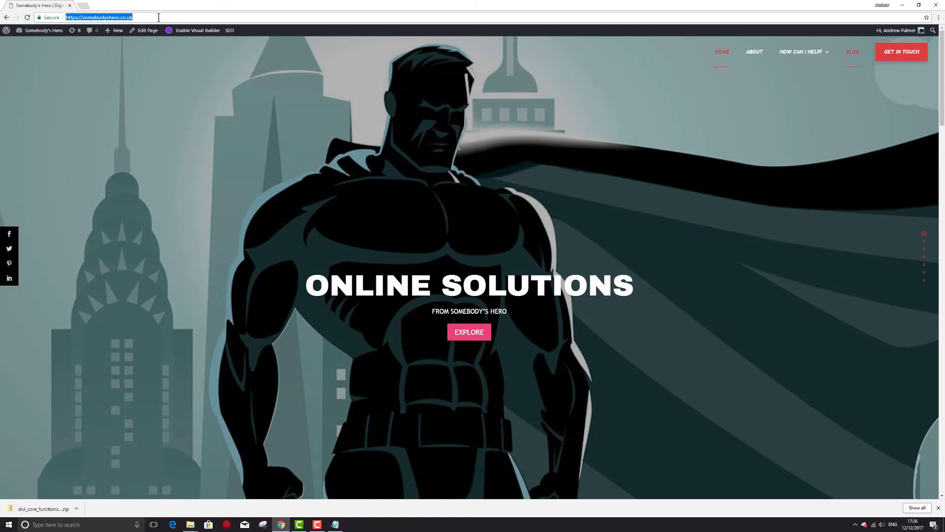
scroll("down", 3)
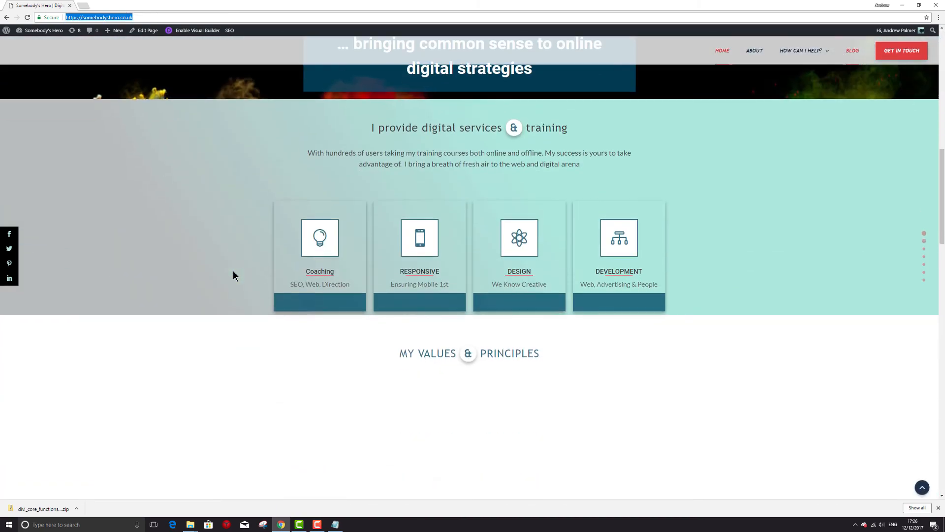
scroll("down", 3)
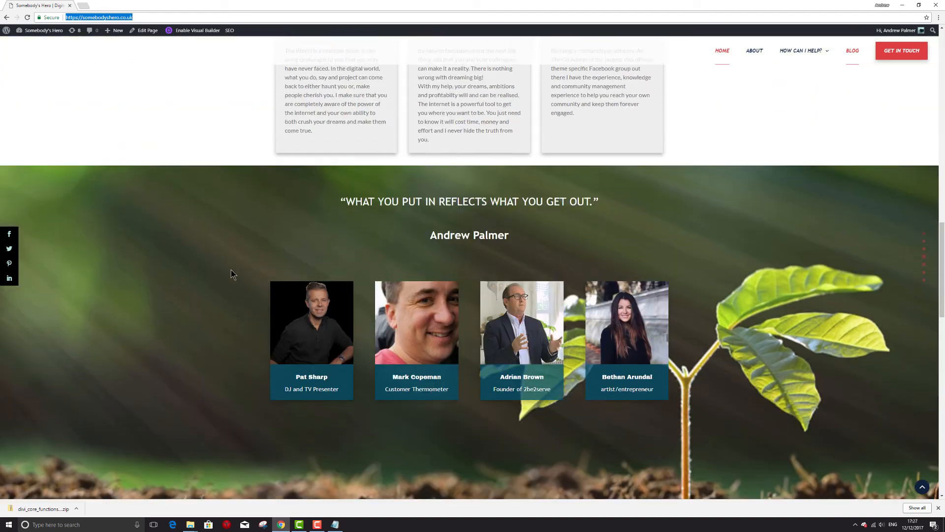
scroll("up", 3)
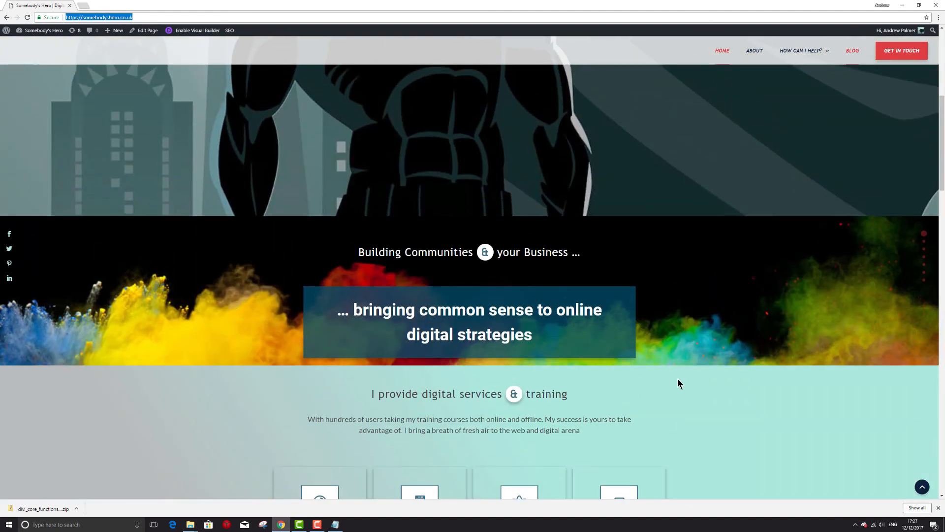